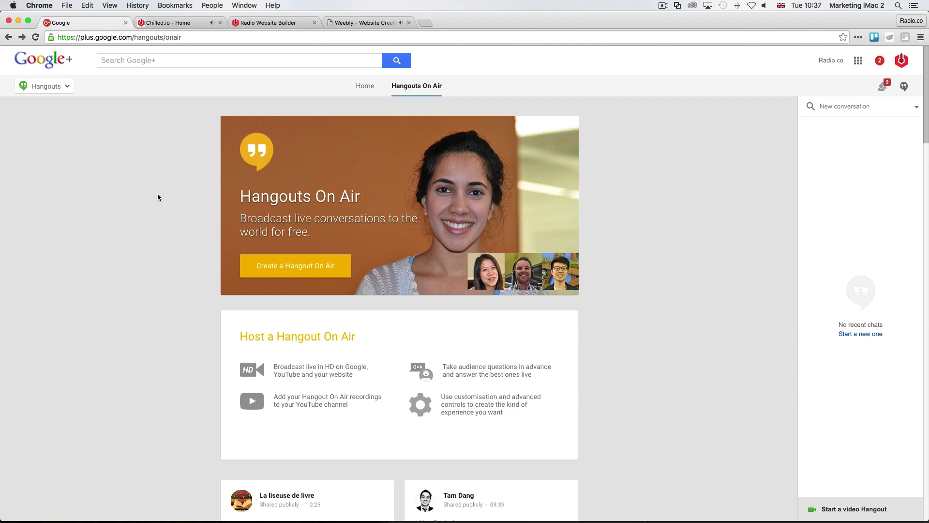
{"action": "mouse_move", "coordinate": [209, 122]}
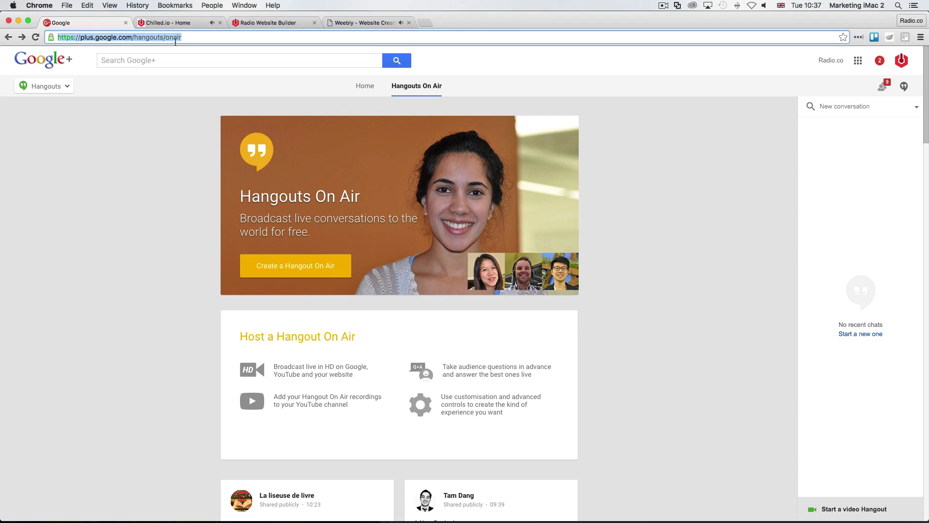
{"action": "mouse_move", "coordinate": [166, 145]}
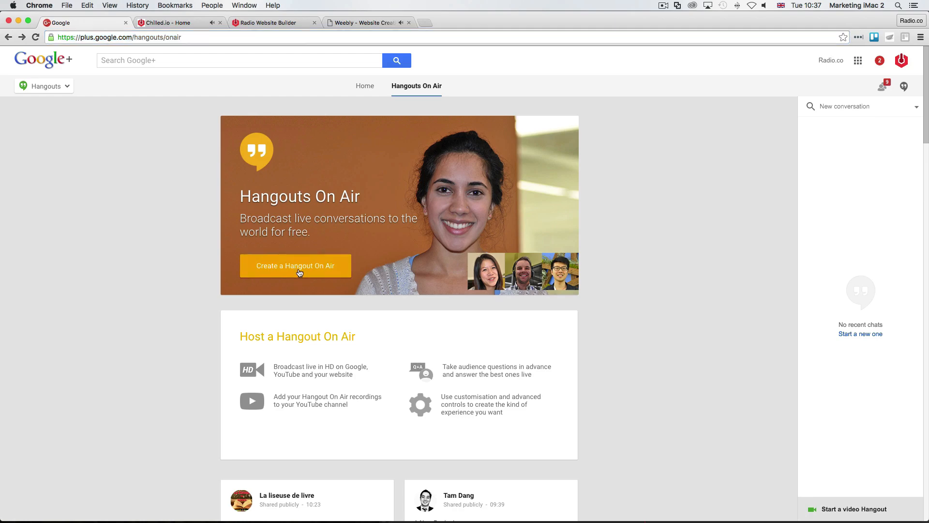
Step: Create Hangout On Air 'Live Broadcast', described 'Our stations live broadcast', scheduled for later
{"action": "left_click", "coordinate": [295, 265]}
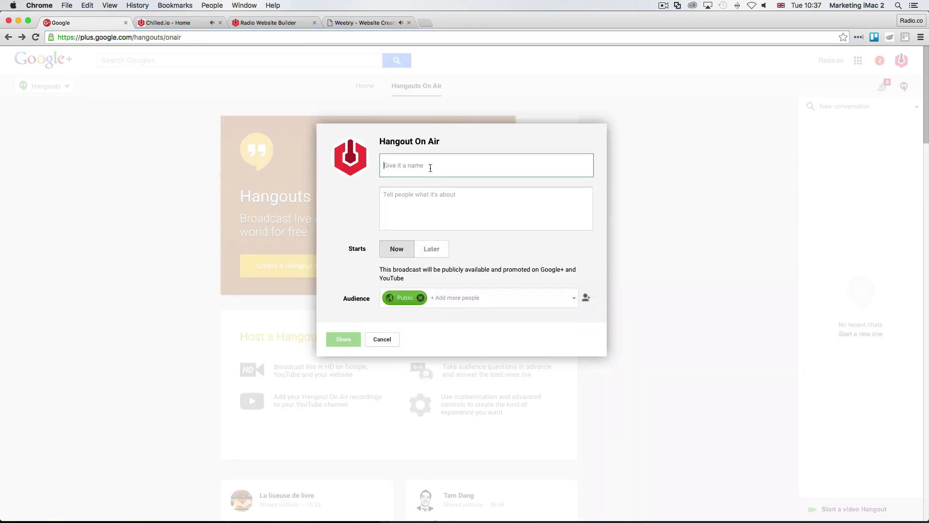
{"action": "type", "text": "Live"}
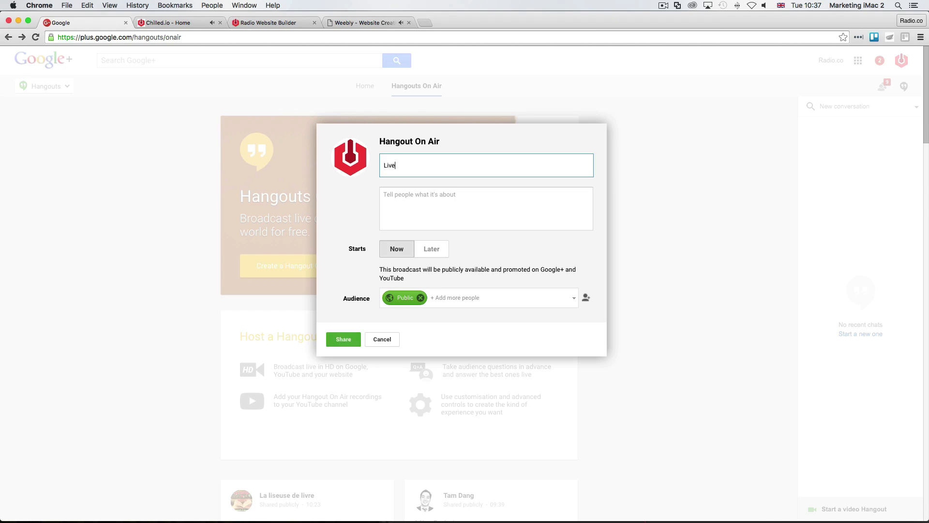
{"action": "type", "text": "Broad"}
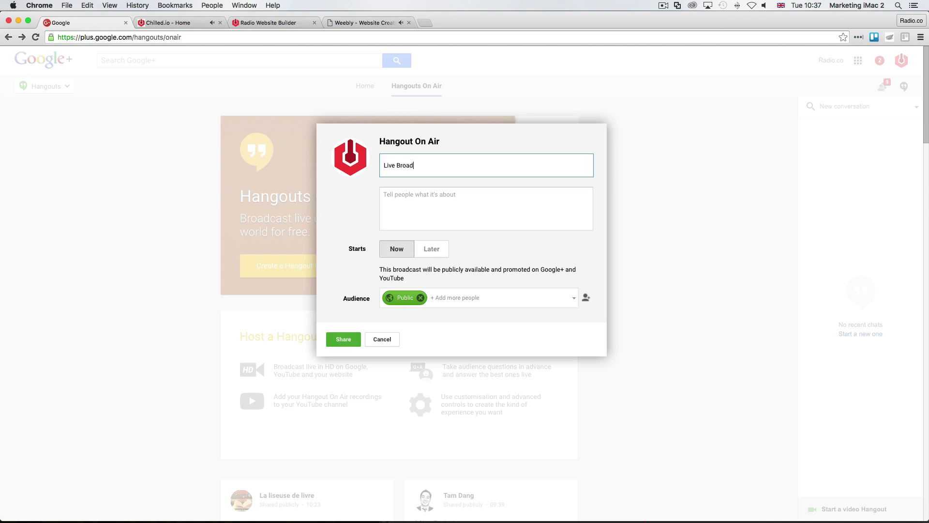
{"action": "left_click", "coordinate": [485, 208]}
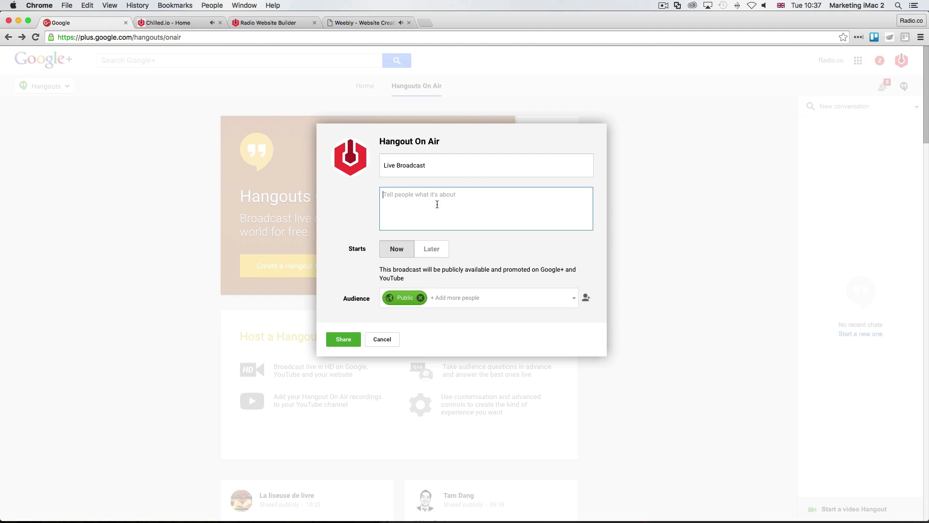
{"action": "type", "text": "Our"}
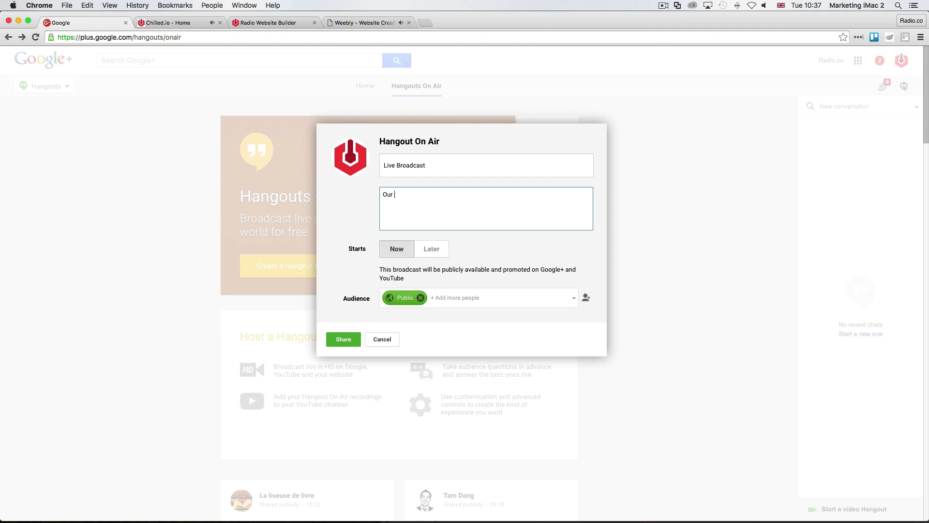
{"action": "type", "text": "stations"}
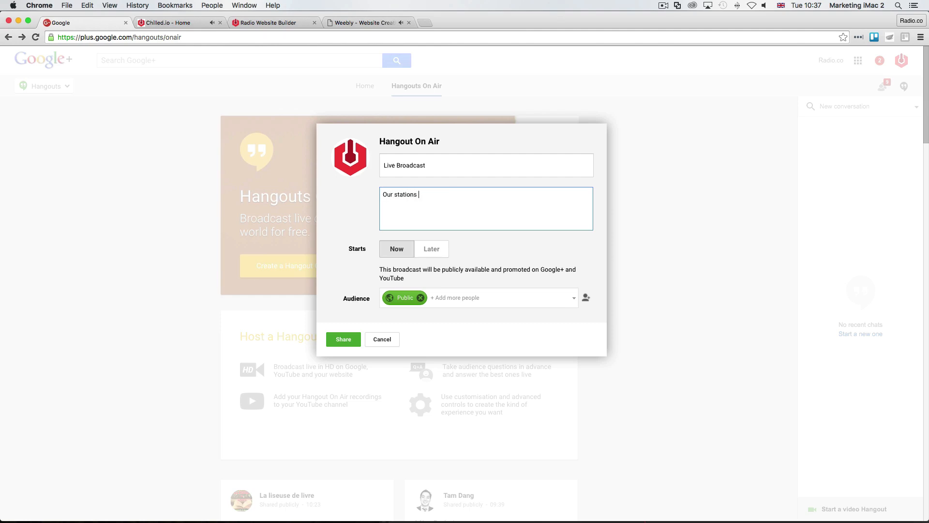
{"action": "type", "text": "live broadc"}
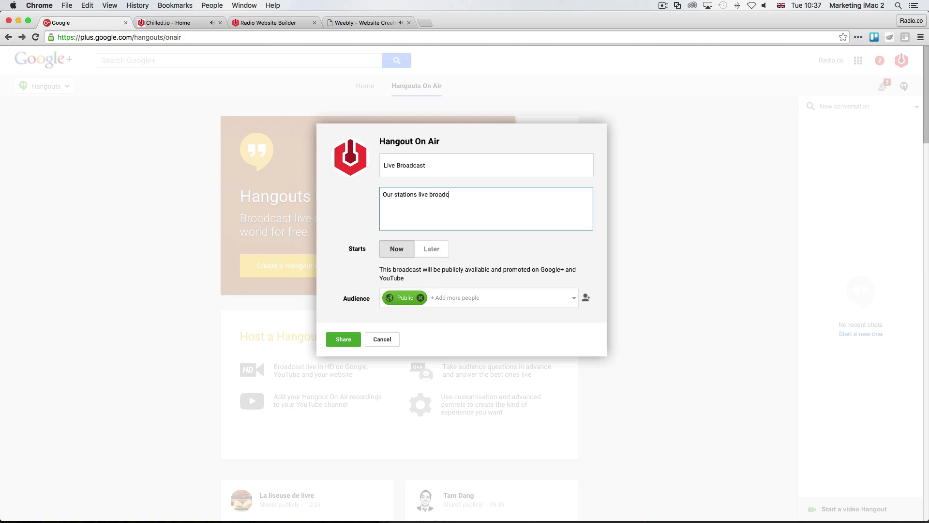
{"action": "type", "text": "ast"}
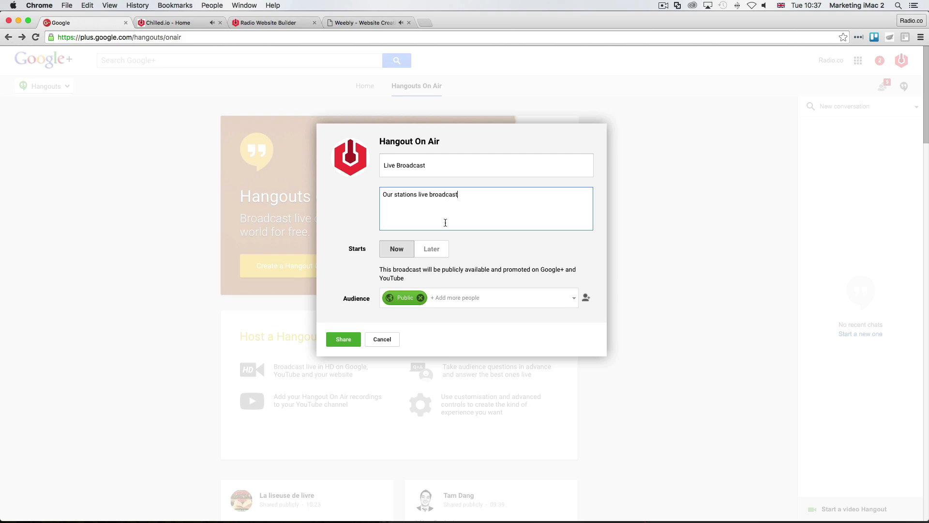
{"action": "left_click", "coordinate": [430, 248]}
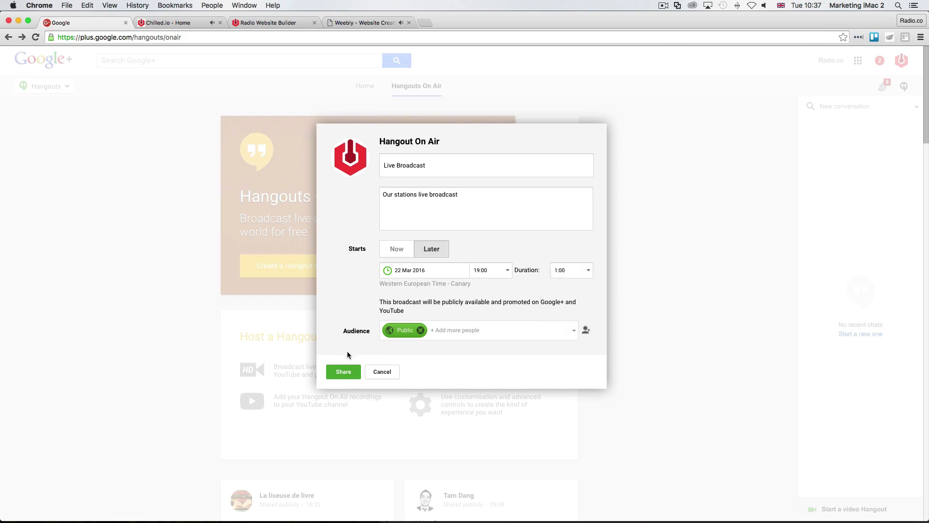
{"action": "mouse_move", "coordinate": [405, 330]}
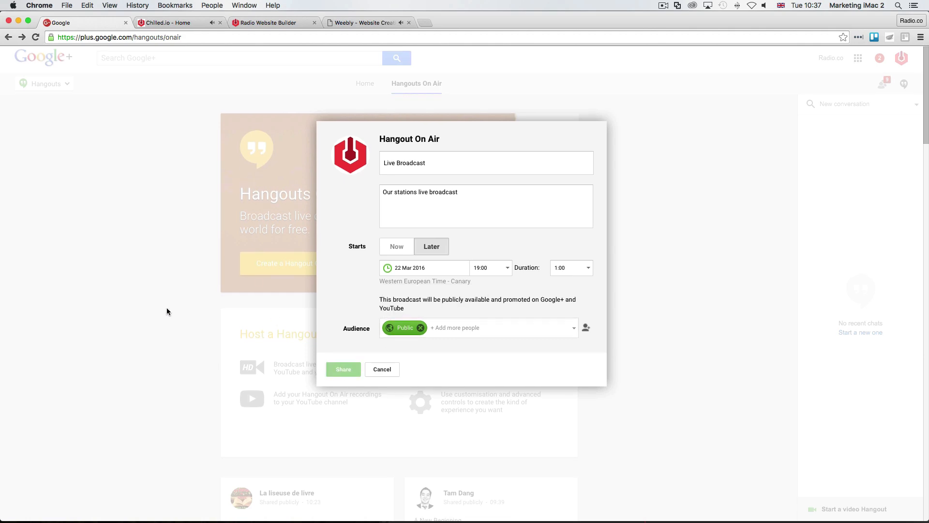
Step: Start the Live Broadcast hangout without inviting guests and show its sharing links
{"action": "left_click", "coordinate": [342, 369]}
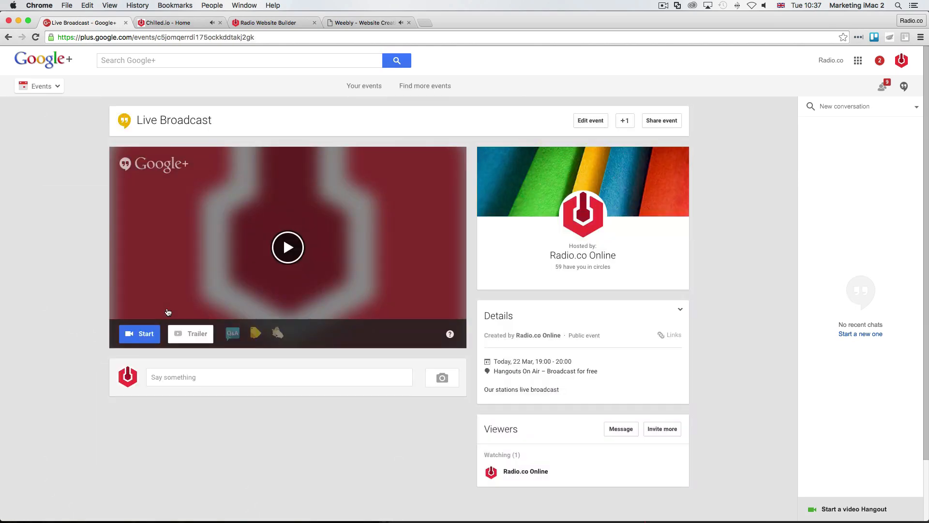
{"action": "mouse_move", "coordinate": [141, 333]}
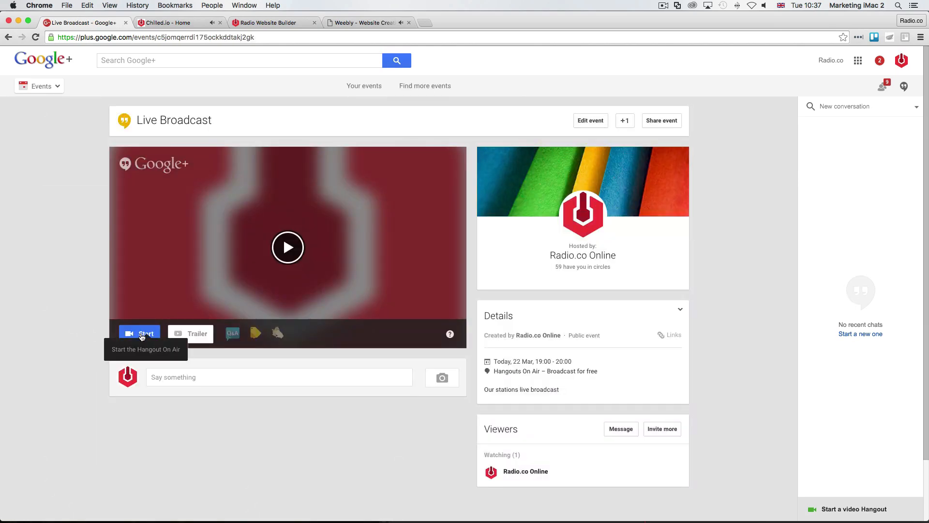
{"action": "left_click", "coordinate": [141, 332]}
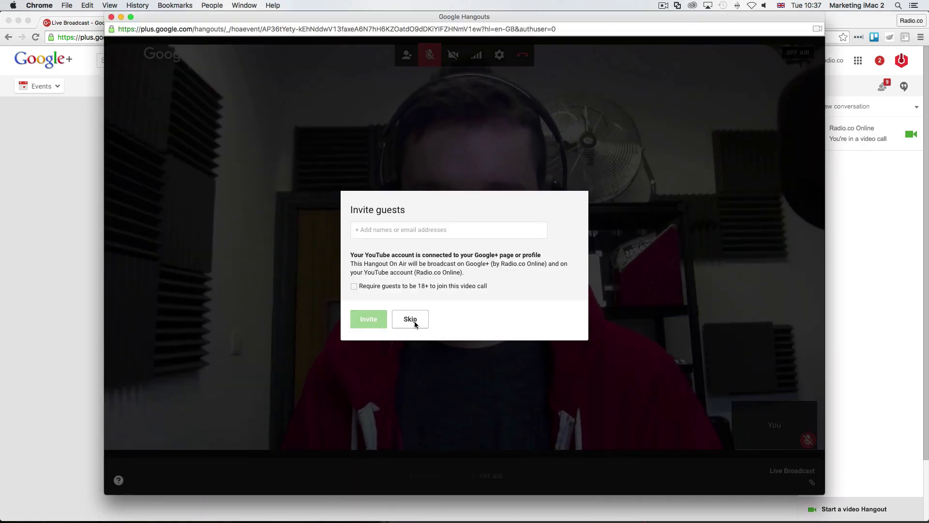
{"action": "mouse_move", "coordinate": [572, 376]}
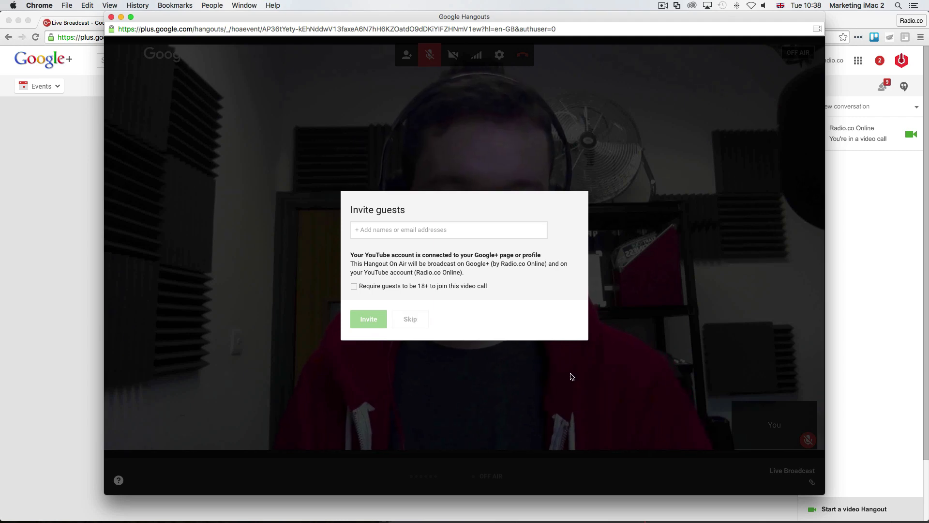
{"action": "left_click", "coordinate": [409, 319]}
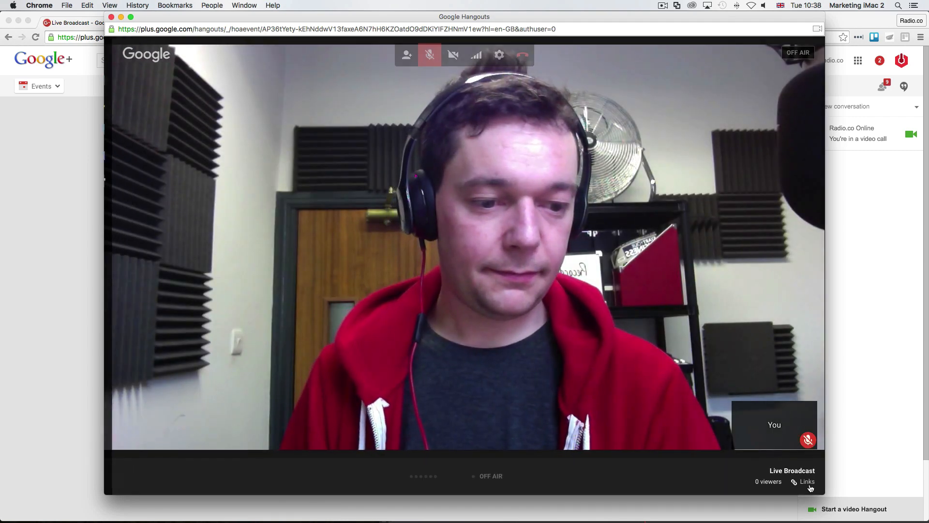
{"action": "left_click", "coordinate": [806, 481]}
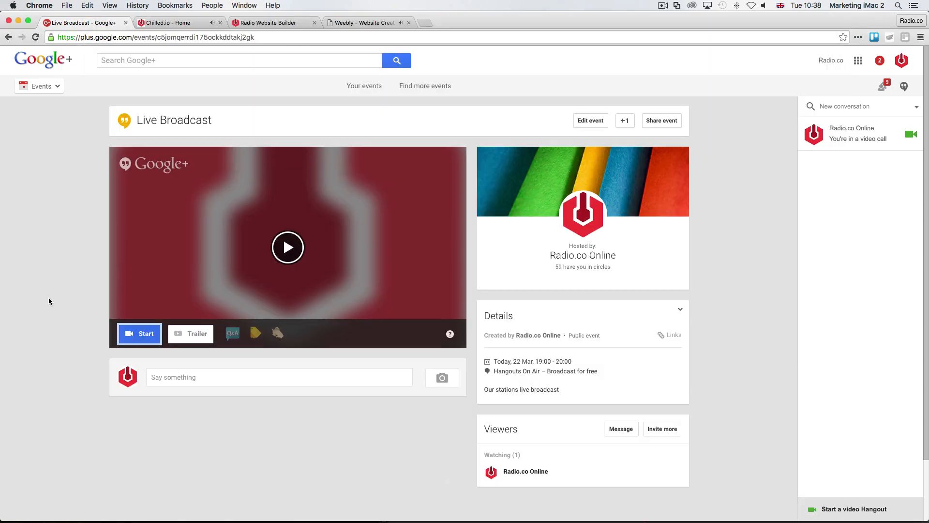
Step: Switch to the Chilled.io - Home browser tab
{"action": "left_click", "coordinate": [172, 22]}
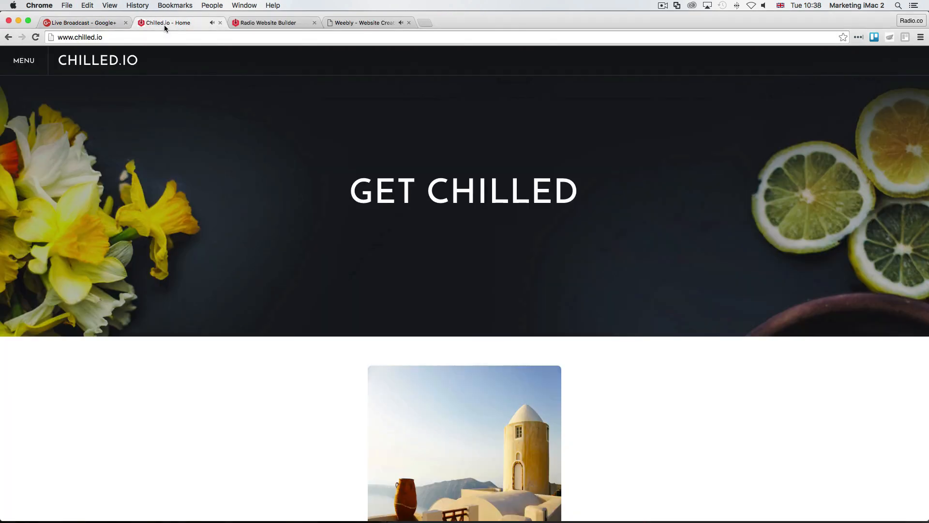
{"action": "mouse_move", "coordinate": [359, 256]}
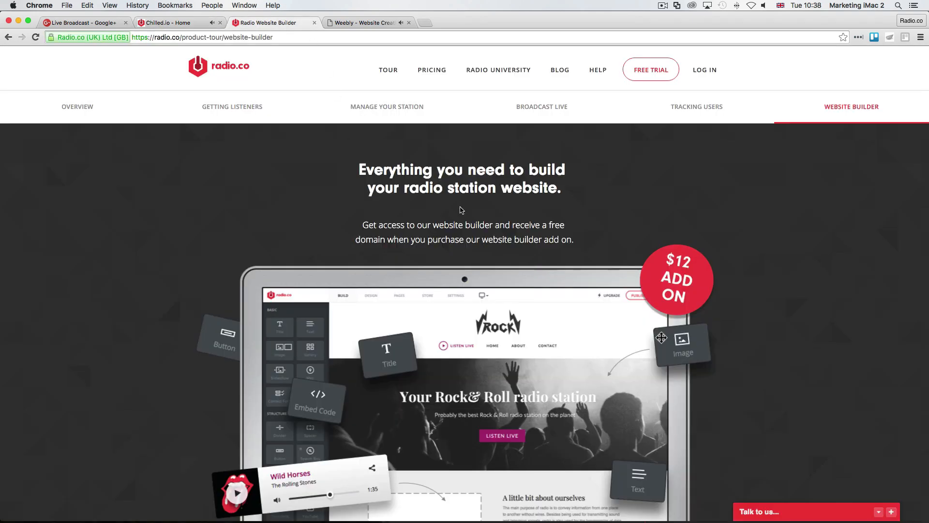
{"action": "scroll", "scroll_direction": "down", "scroll_amount": 3}
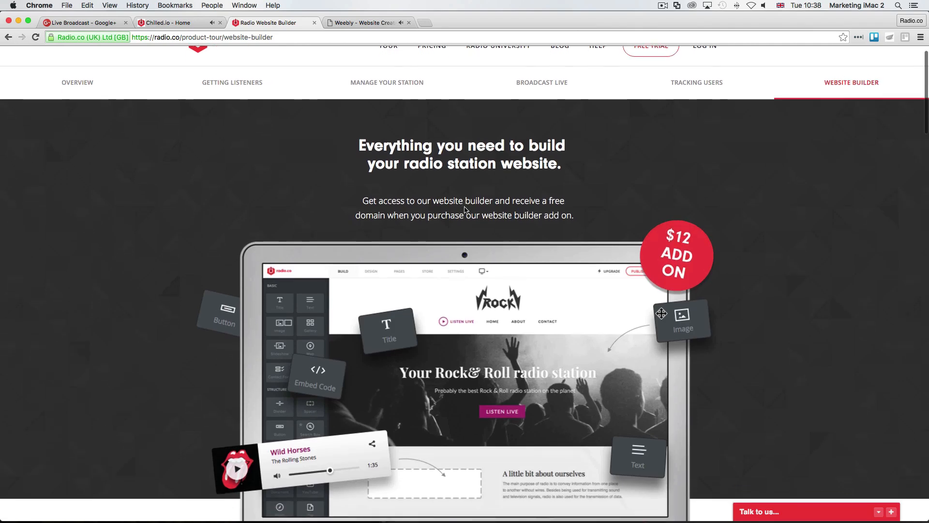
{"action": "scroll", "scroll_direction": "down", "scroll_amount": 3}
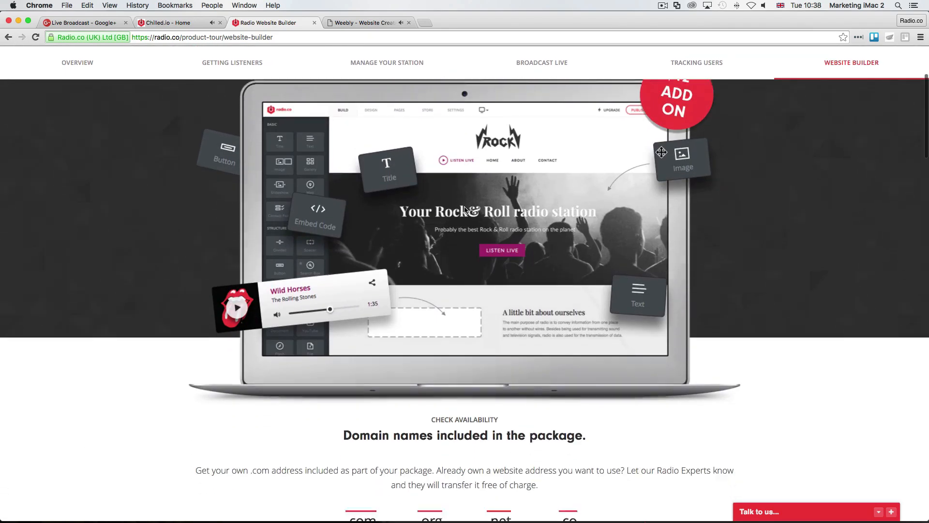
{"action": "scroll", "scroll_direction": "down", "scroll_amount": 3}
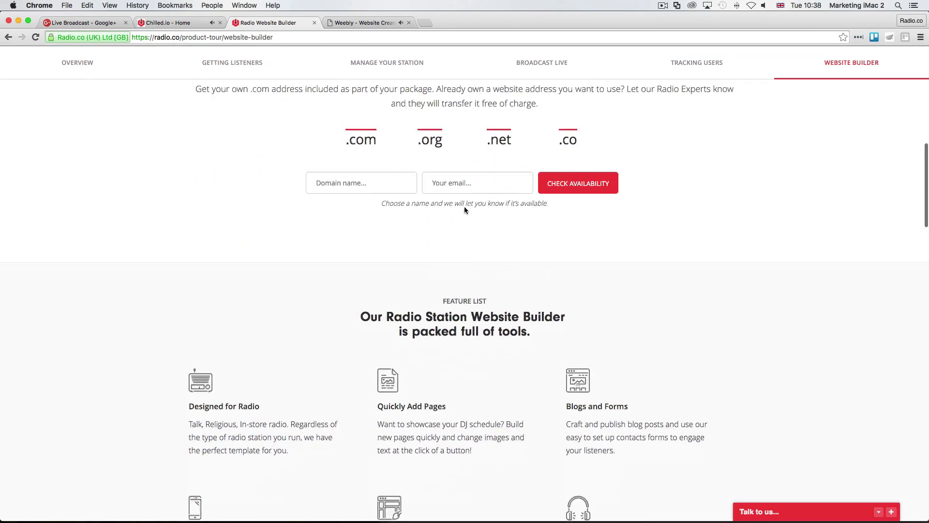
{"action": "scroll", "scroll_direction": "down", "scroll_amount": 3}
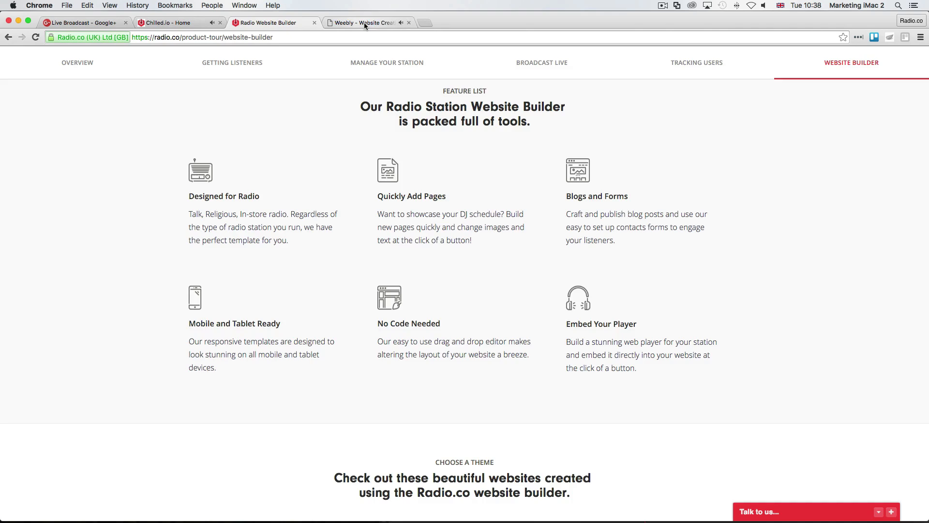
Step: In Weebly, check the Videos page and drop an Embed Code element onto it
{"action": "left_click", "coordinate": [367, 23]}
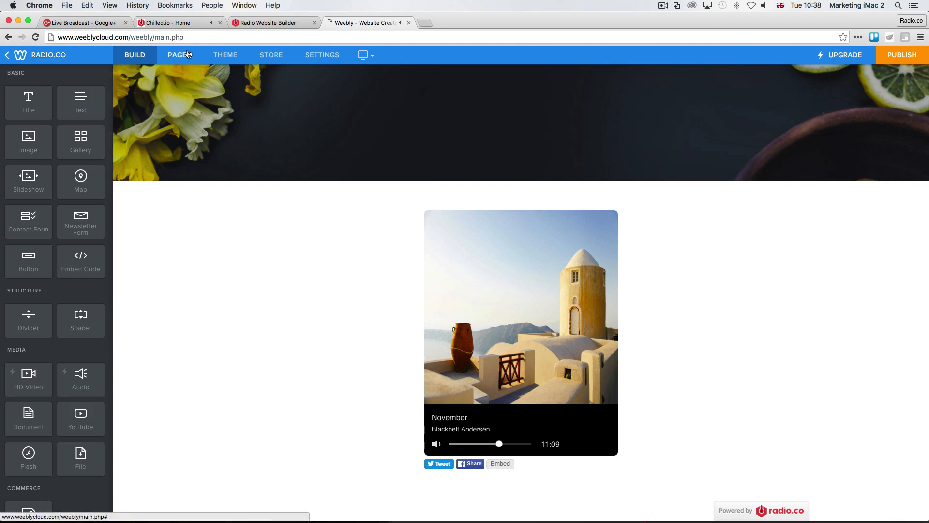
{"action": "left_click", "coordinate": [179, 55]}
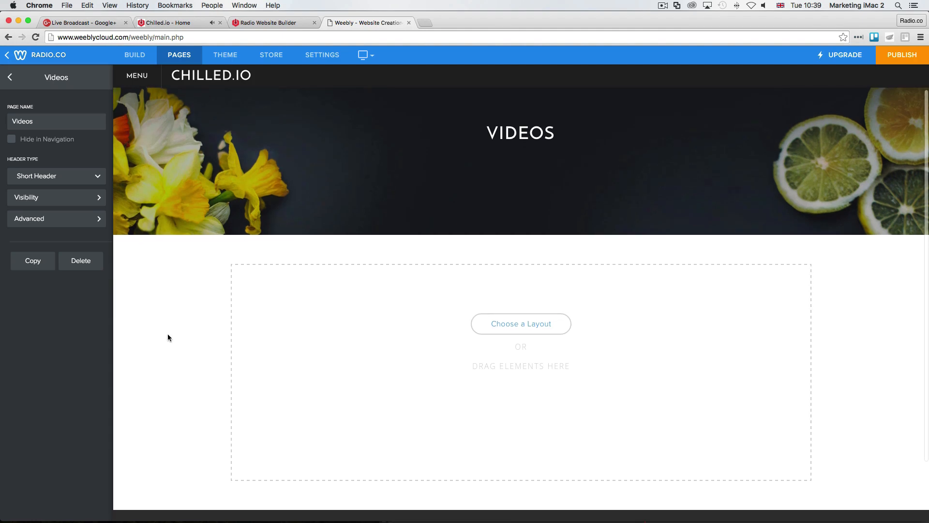
{"action": "left_click", "coordinate": [10, 77]}
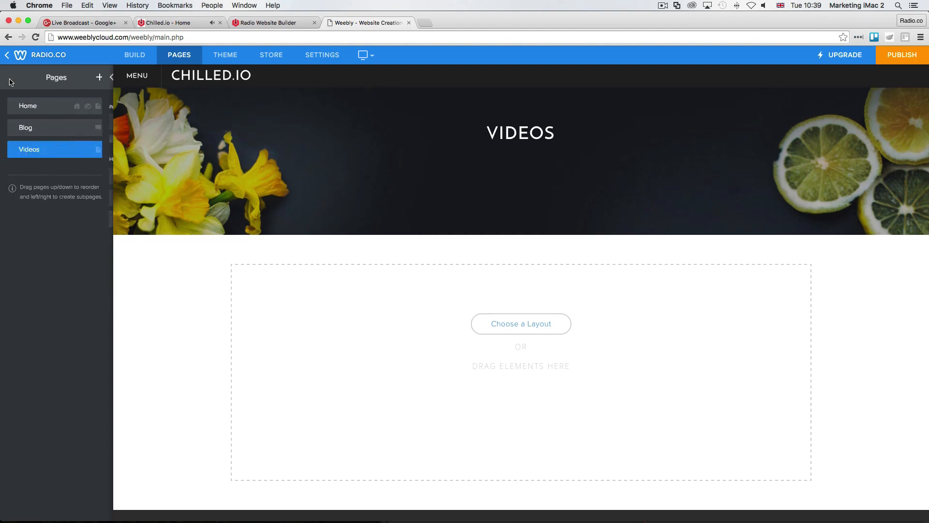
{"action": "left_click", "coordinate": [135, 55]}
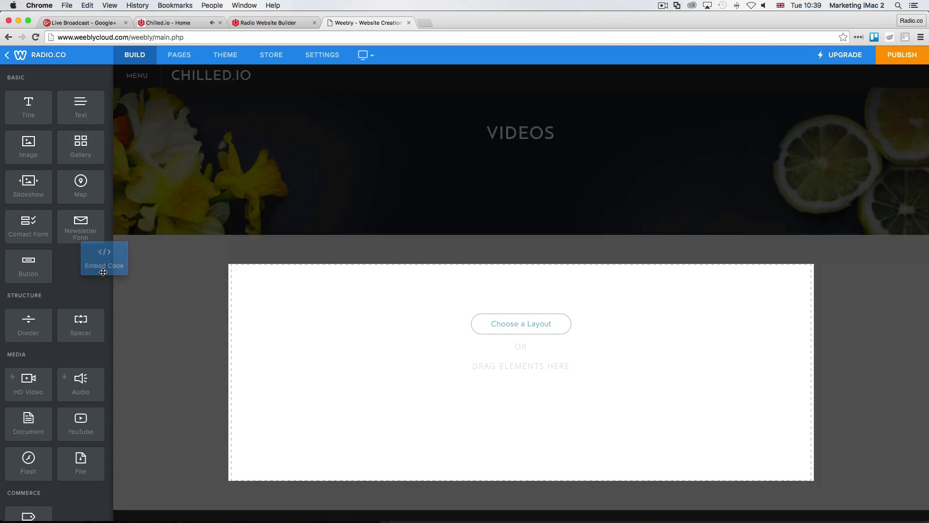
{"action": "left_click_drag", "start_coordinate": [104, 258], "coordinate": [539, 382]}
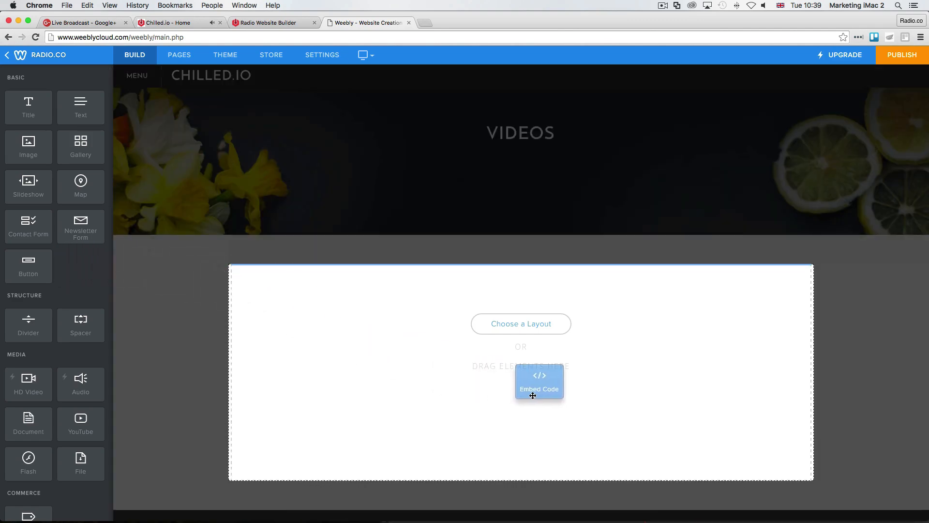
{"action": "left_click_drag", "start_coordinate": [540, 382], "coordinate": [523, 383]}
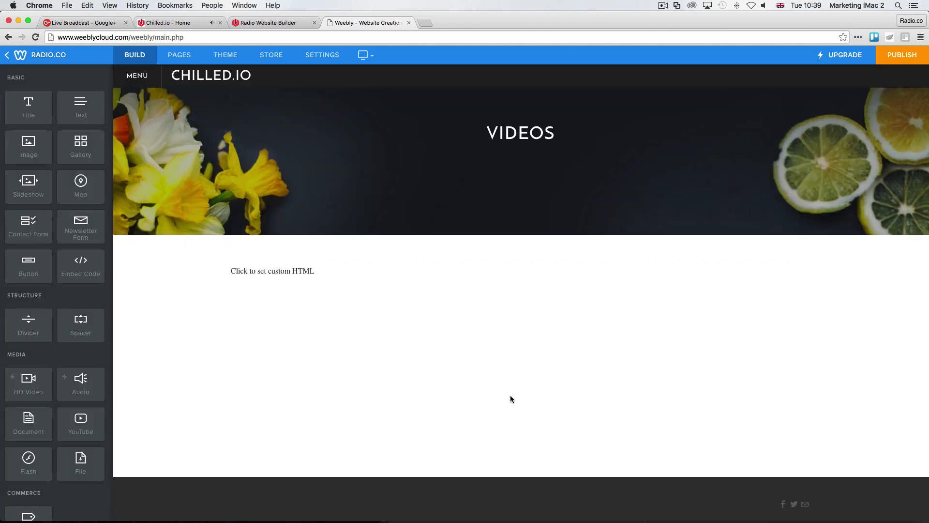
Step: Paste the 420x315 YouTube iframe (embed/eg7jdOILDRU) into the block and select its width/height
{"action": "left_click", "coordinate": [273, 271]}
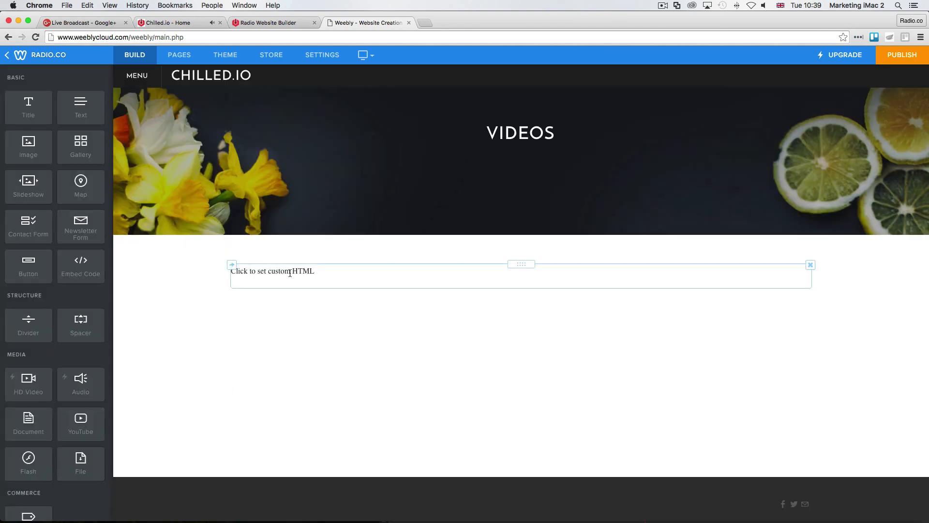
{"action": "left_click", "coordinate": [272, 272]}
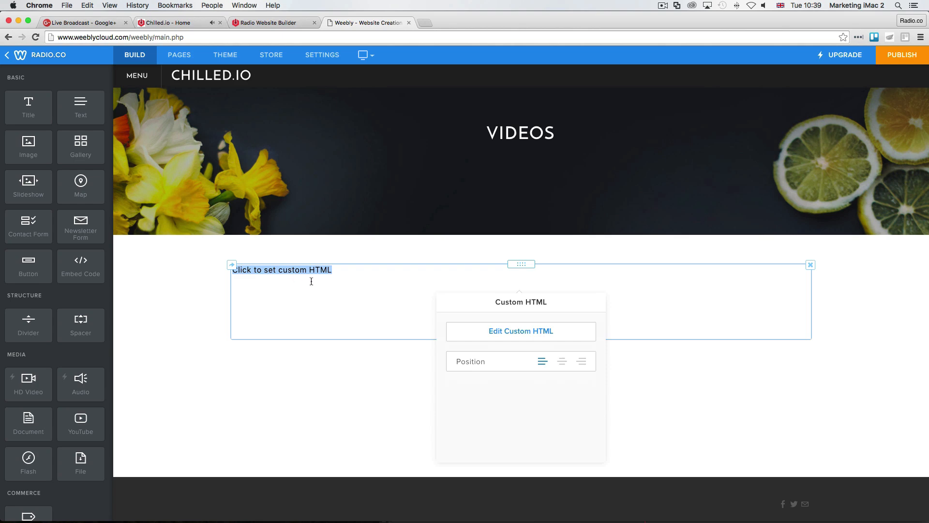
{"action": "mouse_move", "coordinate": [353, 275]}
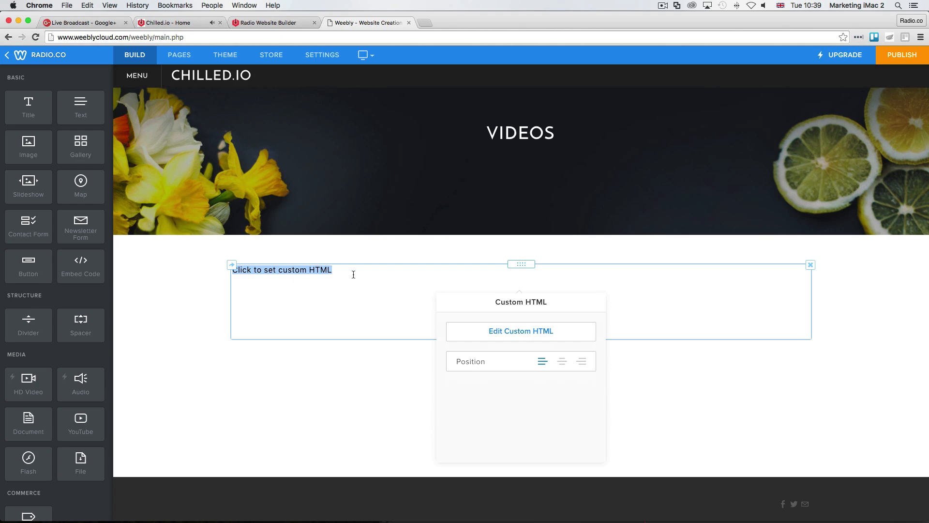
{"action": "type", "text": "<iframe width=\"420\" height=\"315\" src=\"http://www.youtube.com/embed/eg7jdOILDRU\" frameborder=\"0\" allowfullscreen></iframe>"}
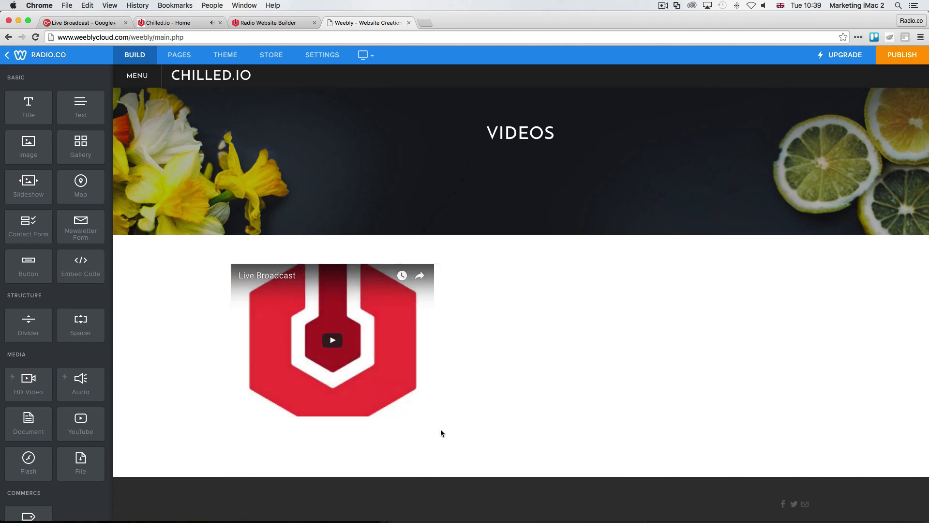
{"action": "left_click", "coordinate": [332, 341]}
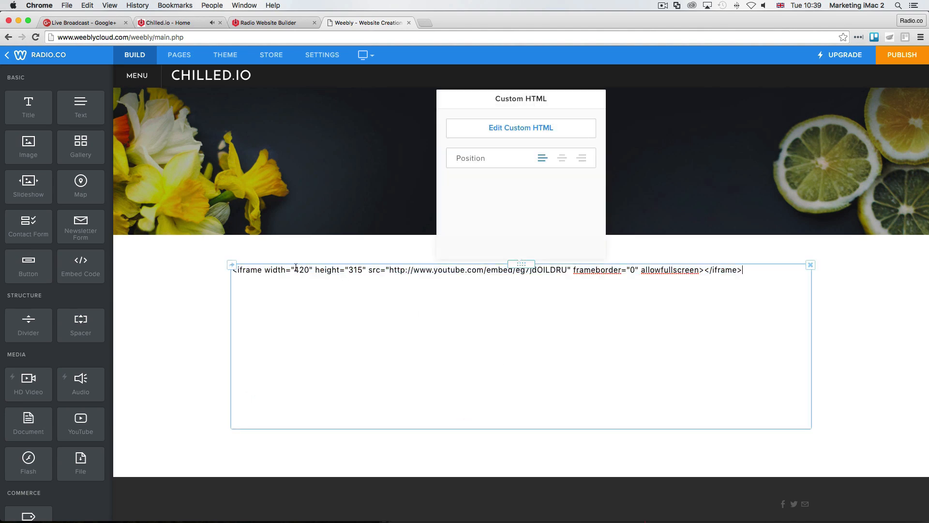
{"action": "left_click_drag", "start_coordinate": [295, 270], "coordinate": [350, 270]}
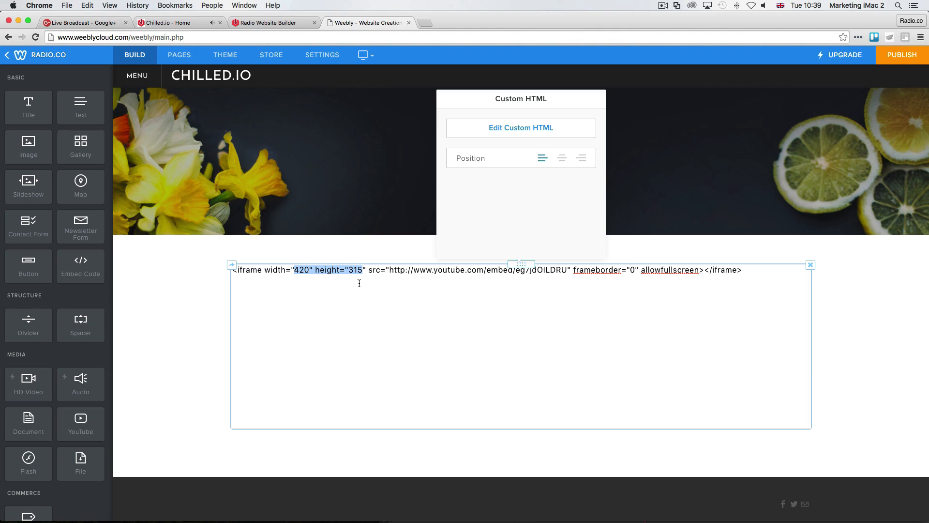
{"action": "mouse_move", "coordinate": [342, 282]}
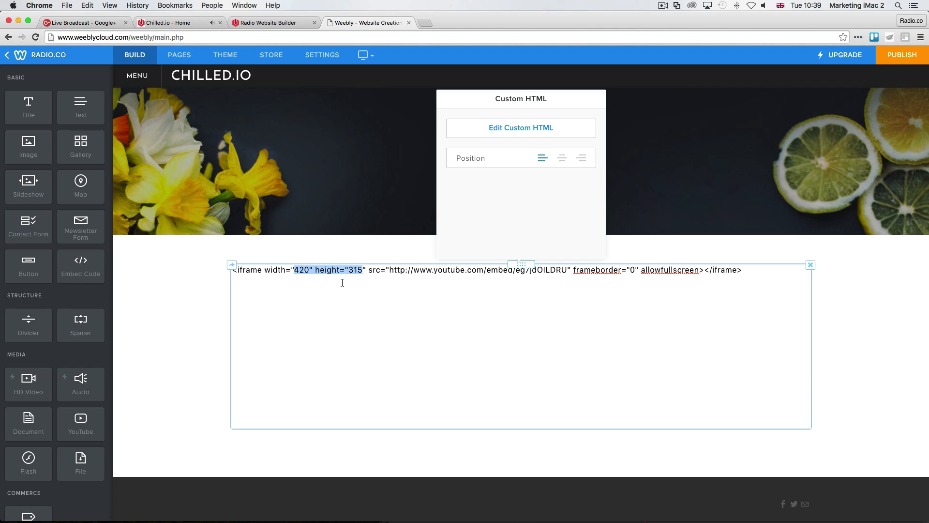
{"action": "mouse_move", "coordinate": [351, 283]}
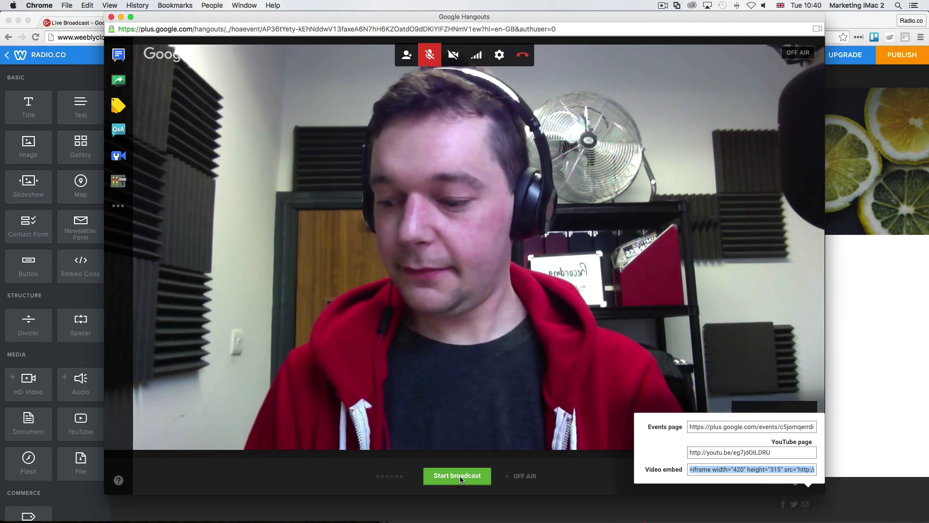
Step: Start broadcasting Live Broadcast and confirm going live on Google+ and YouTube
{"action": "left_click", "coordinate": [456, 475]}
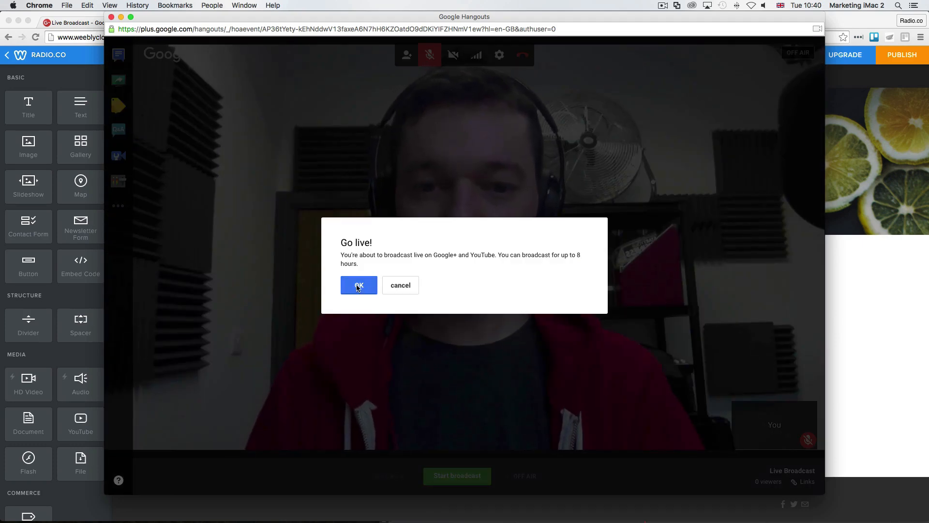
{"action": "left_click", "coordinate": [359, 285]}
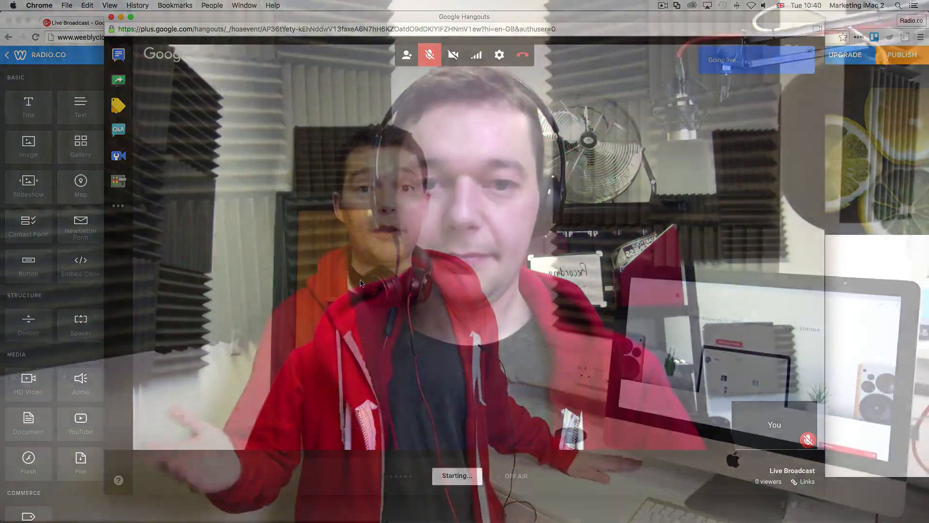